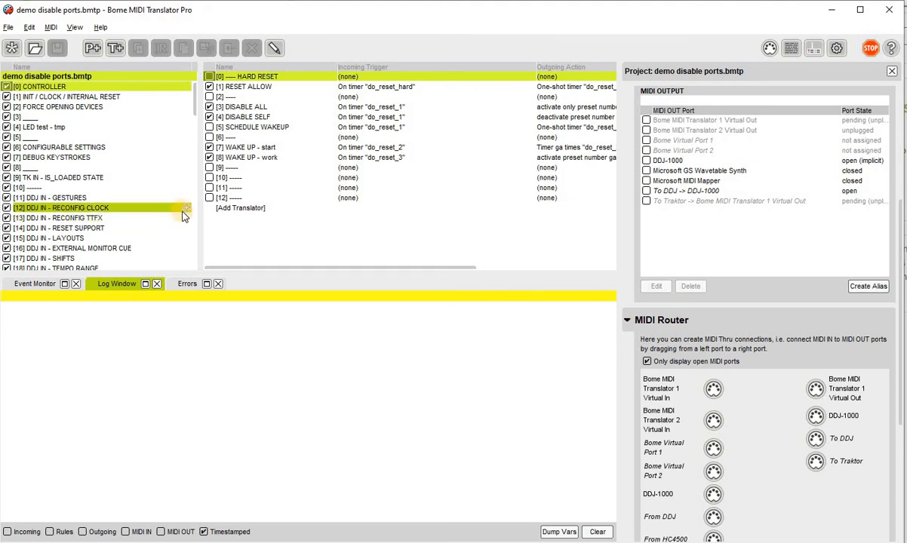
Step: Deactivate every preset and delete presets 12 onward, leaving DDJ IN - GESTURES last
left_click(67, 217)
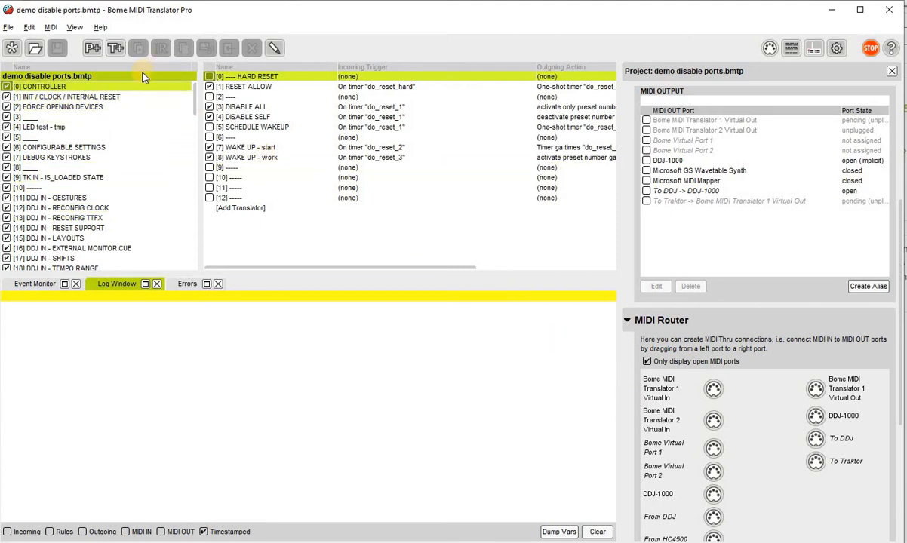
left_click(699, 170)
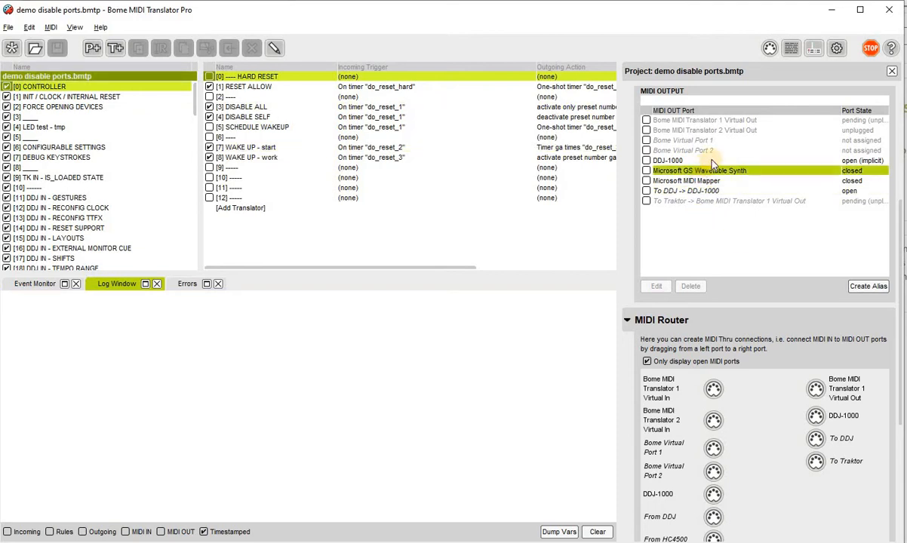
left_click(667, 160)
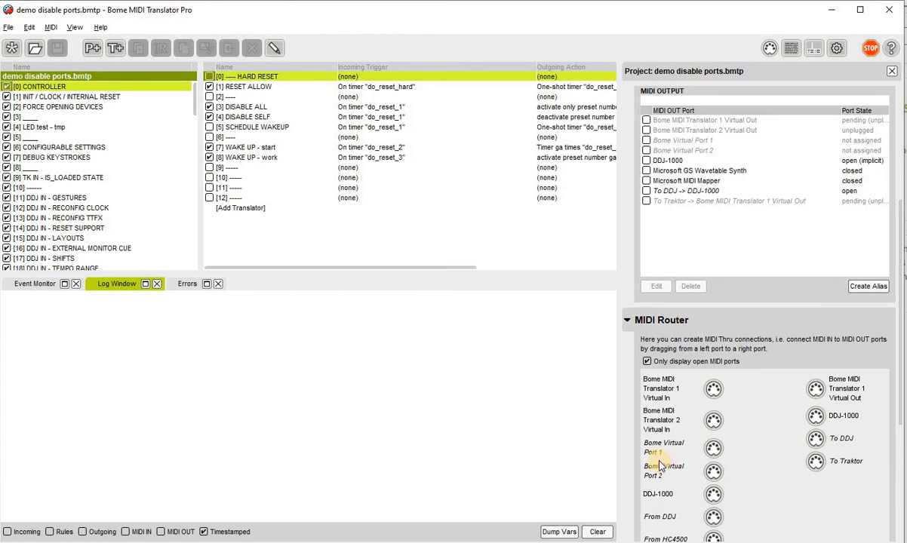
mouse_move(319, 271)
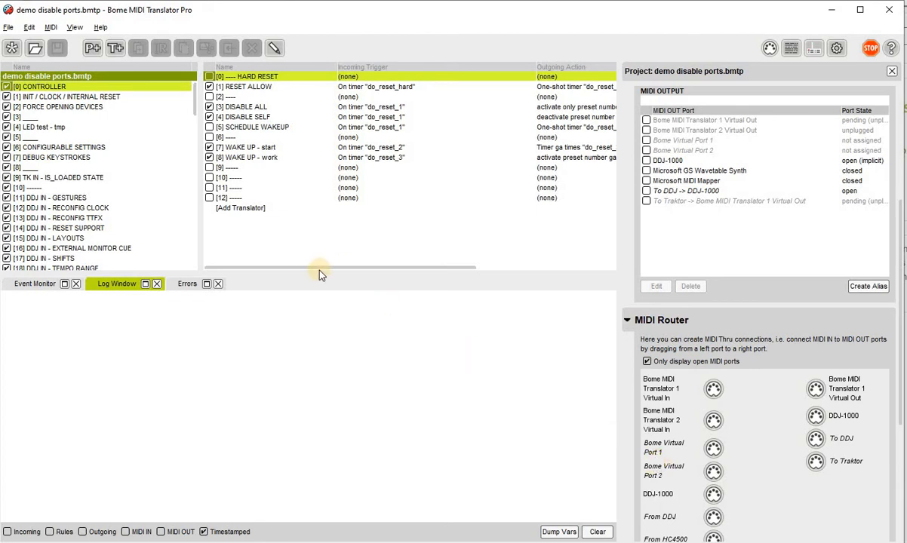
left_click(63, 106)
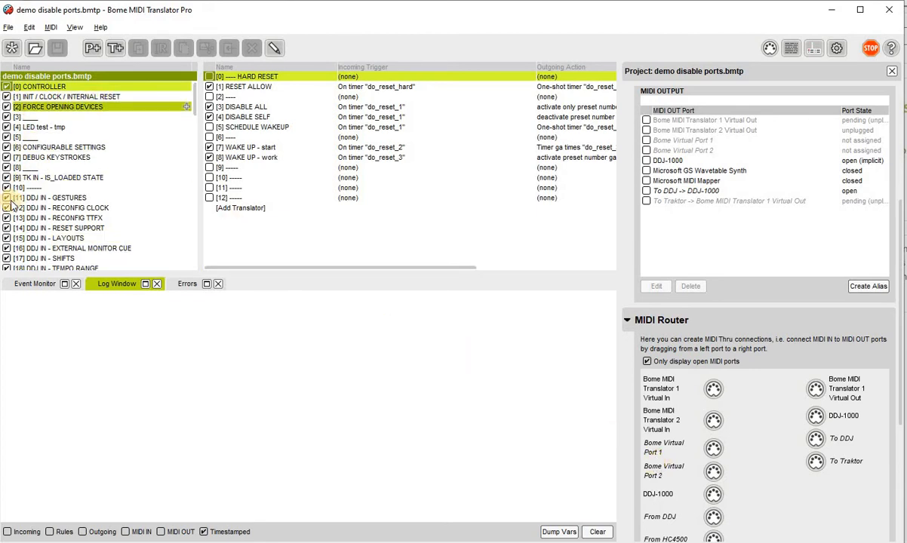
left_click(64, 178)
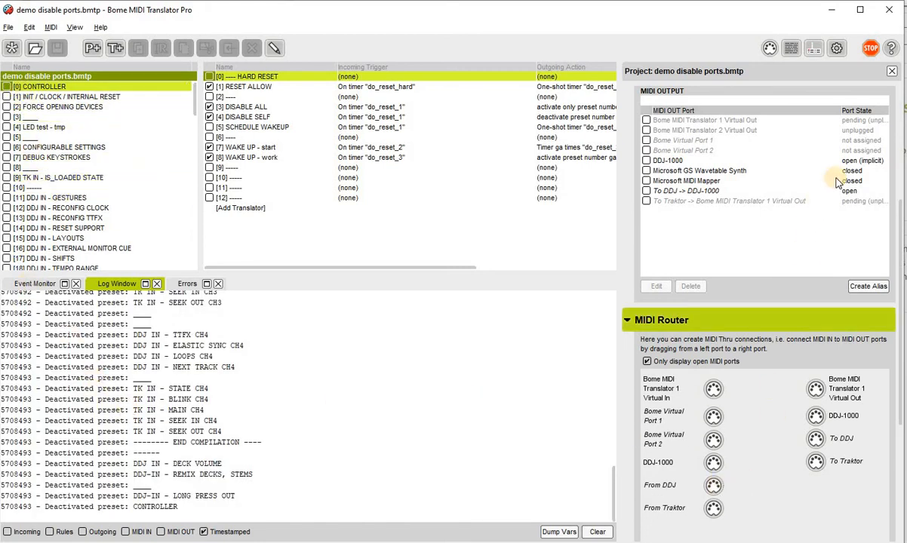
left_click(687, 180)
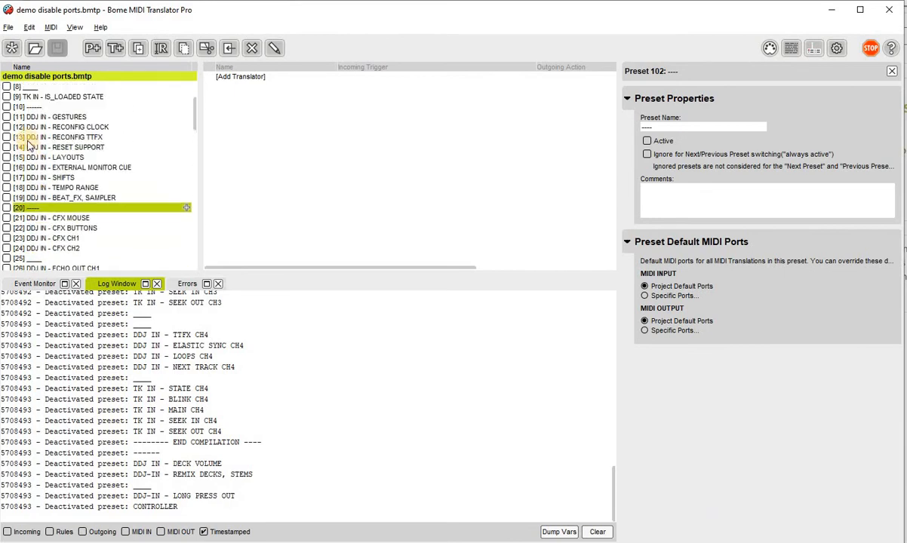
left_click(72, 126)
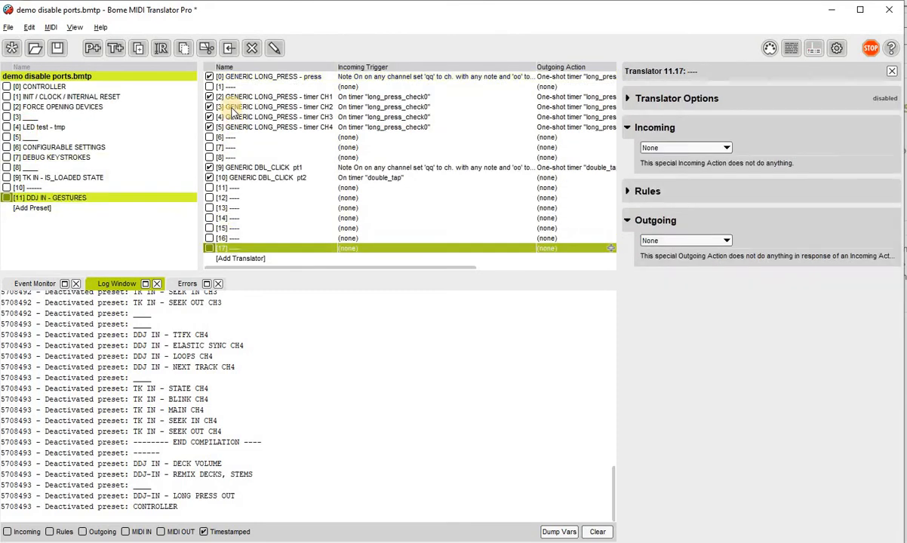
Step: Delete translators 1–17 from DDJ IN - GESTURES, review its default ports, and edit GENERIC LONG_PRESS - press
left_click(279, 77)
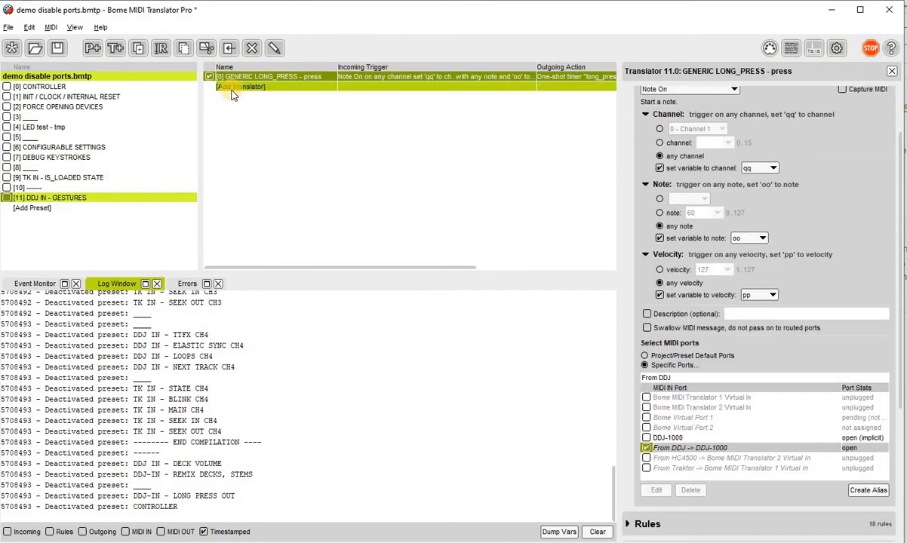
left_click(53, 197)
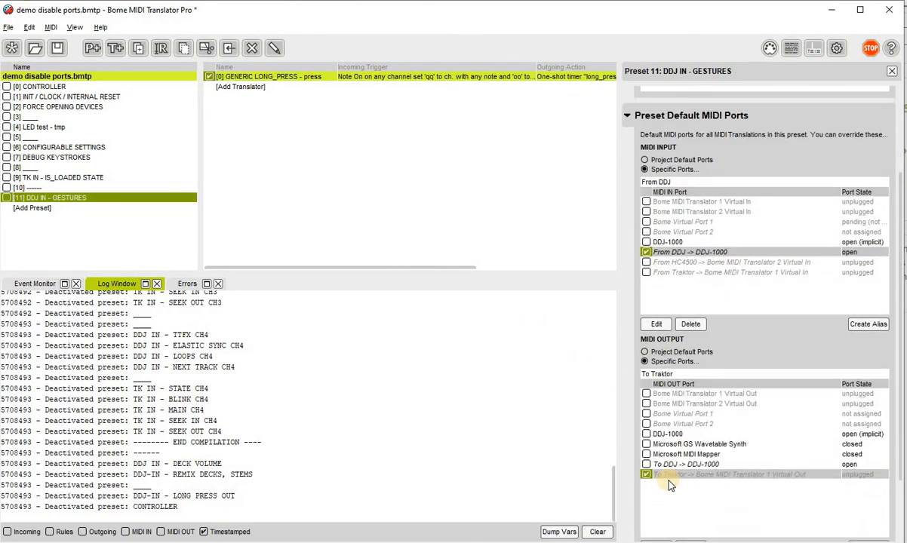
left_click(264, 76)
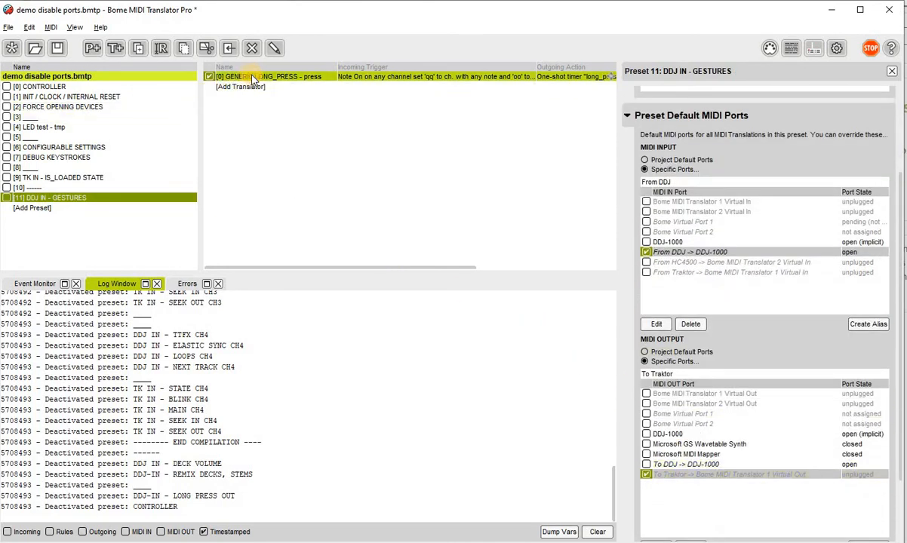
double_click(268, 76)
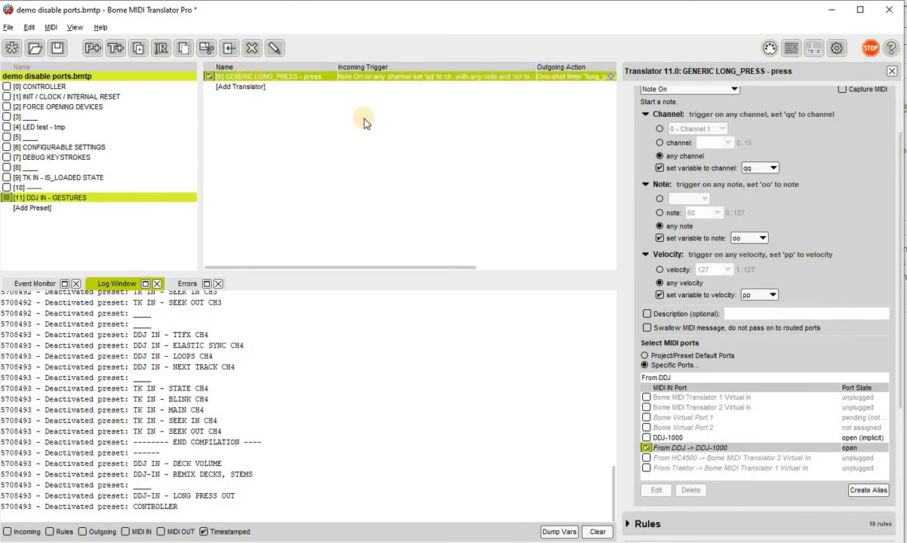
Step: Toggle the From DDJ -> DDJ-1000 input port checkbox repeatedly, finishing with it unchecked
left_click(688, 448)
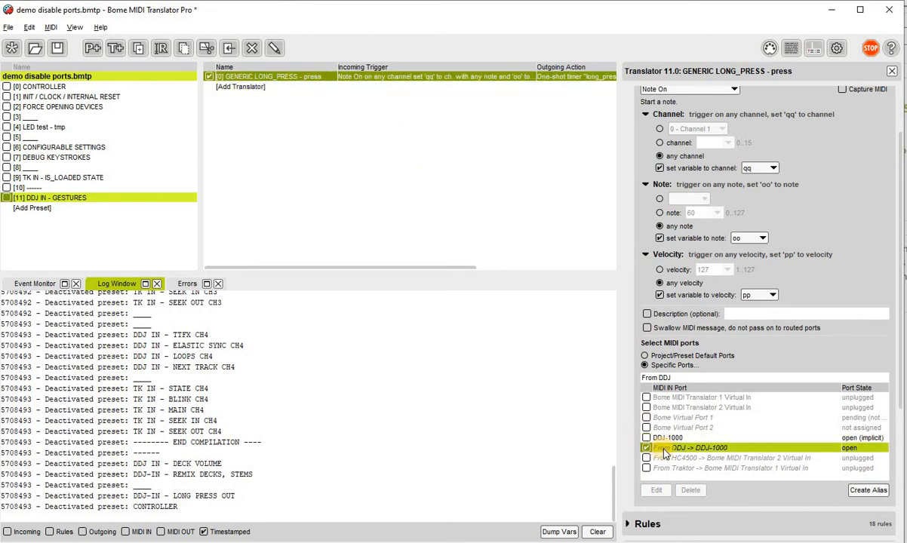
left_click(646, 447)
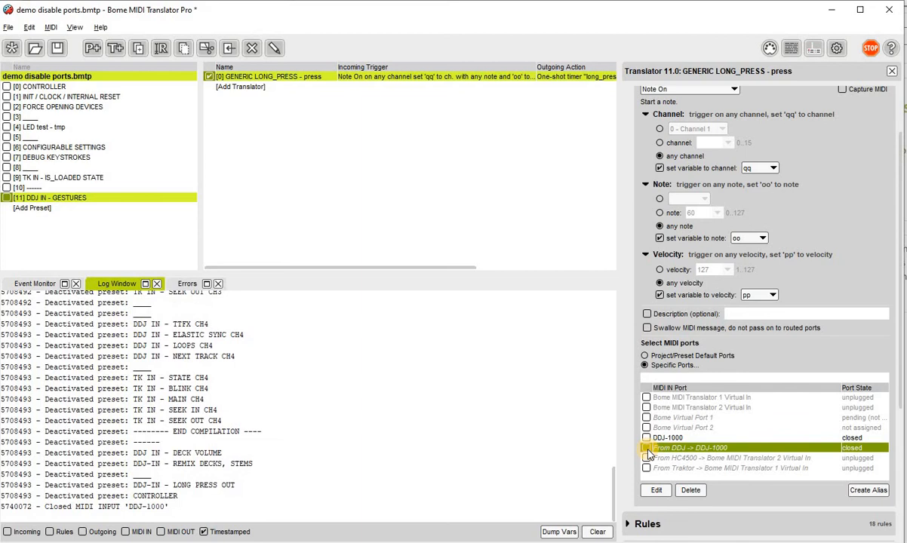
left_click(647, 447)
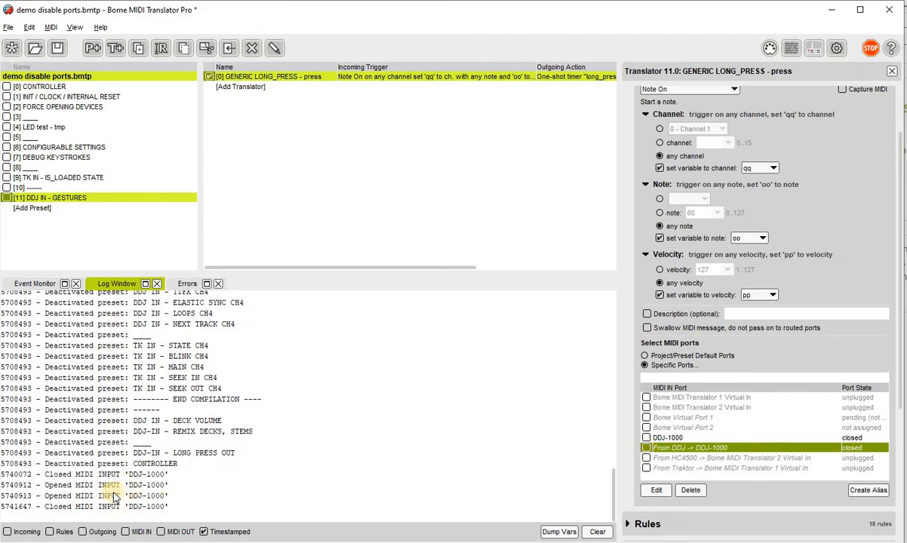
left_click(646, 448)
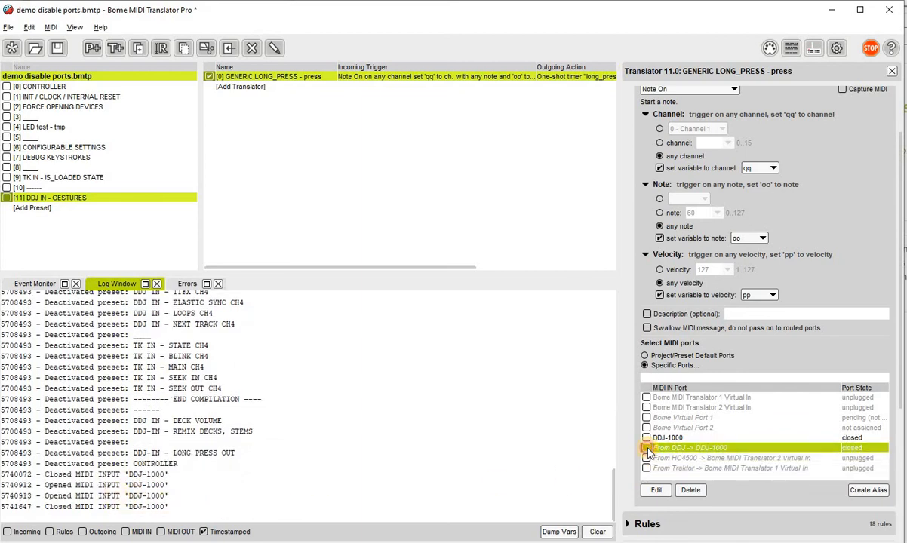
left_click(647, 447)
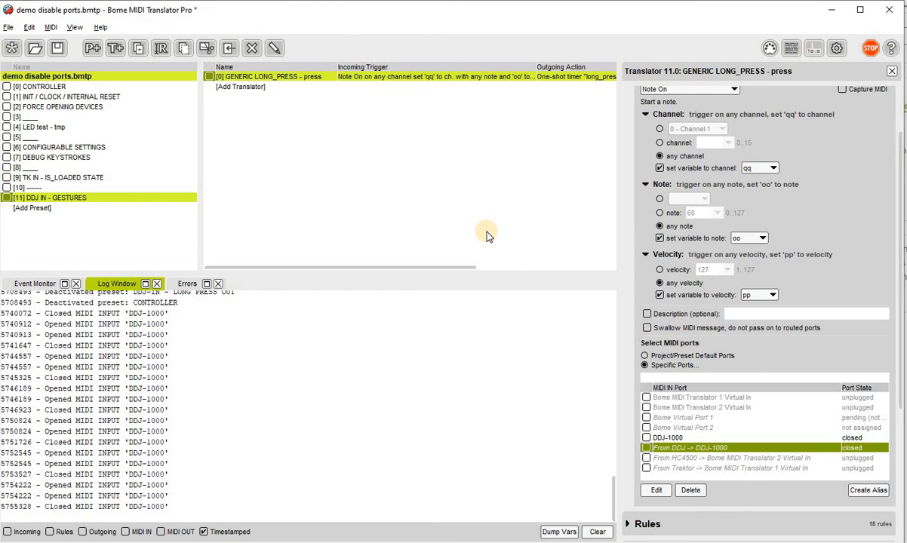
mouse_move(296, 247)
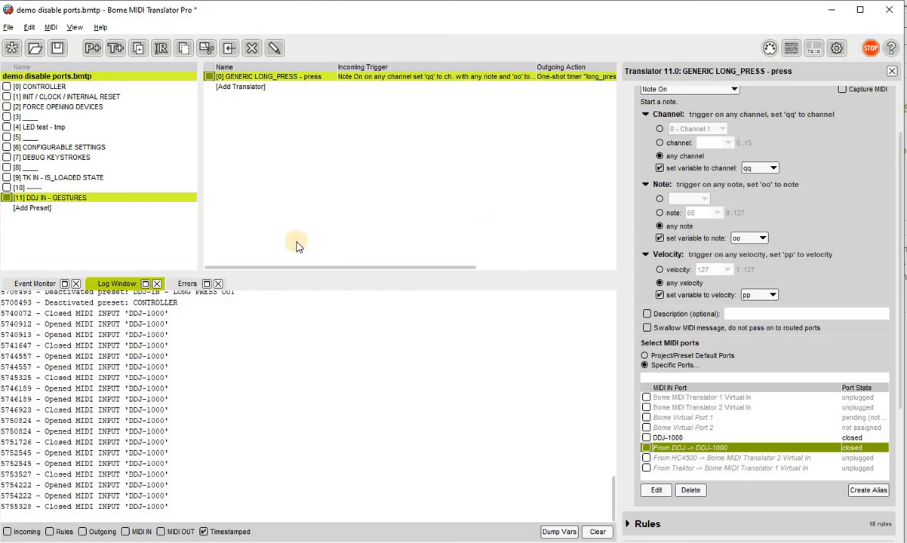
mouse_move(130, 196)
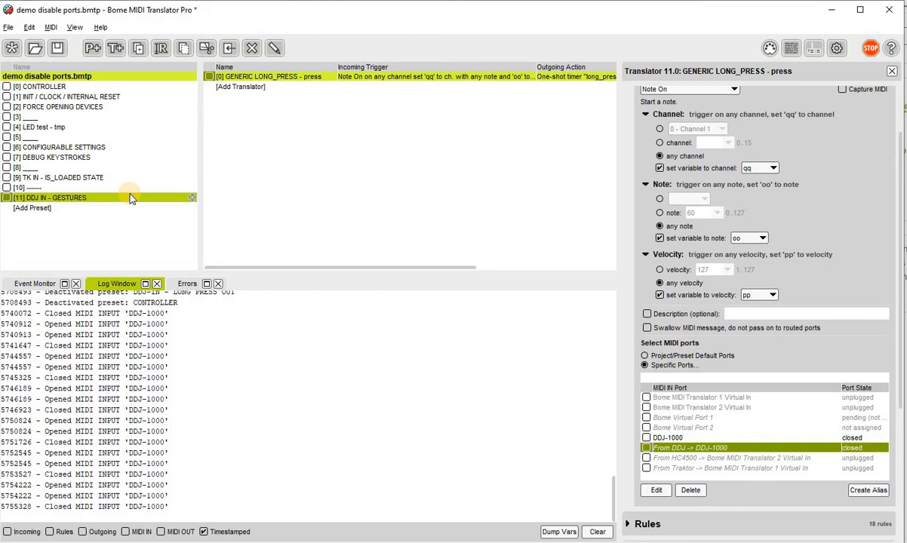
left_click(60, 177)
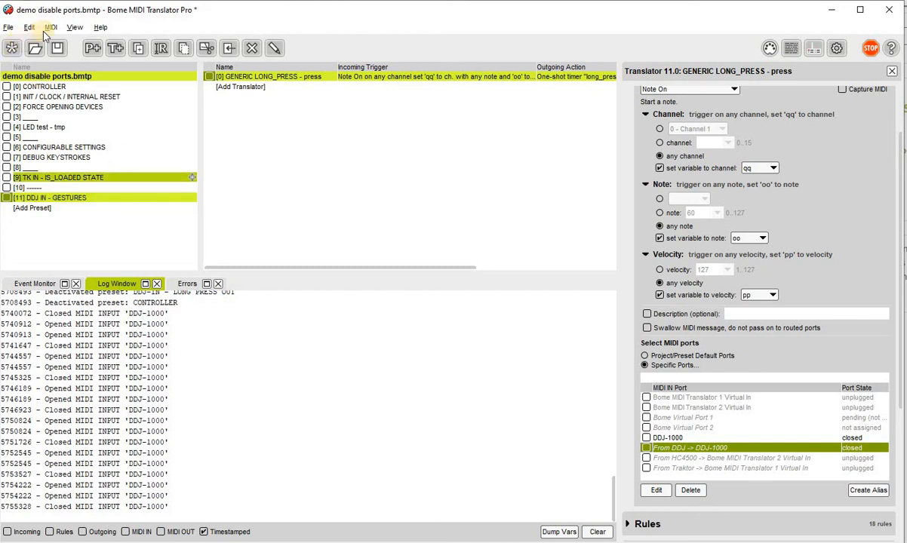